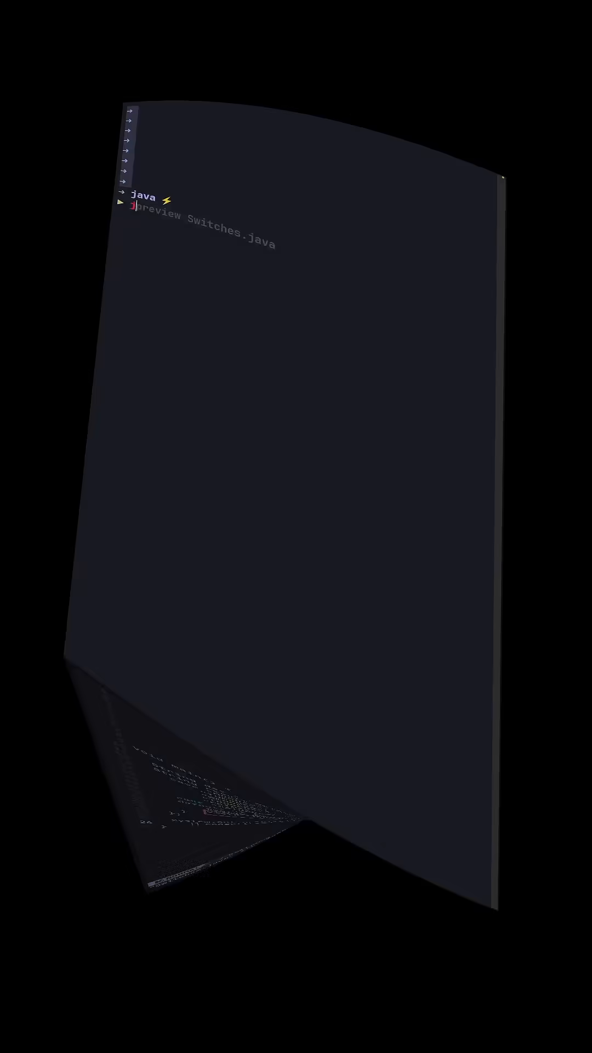
Run 'jpreview Switches.java', printing 'Calculating...' and 'Today is a : Unknown'.
key(Enter)
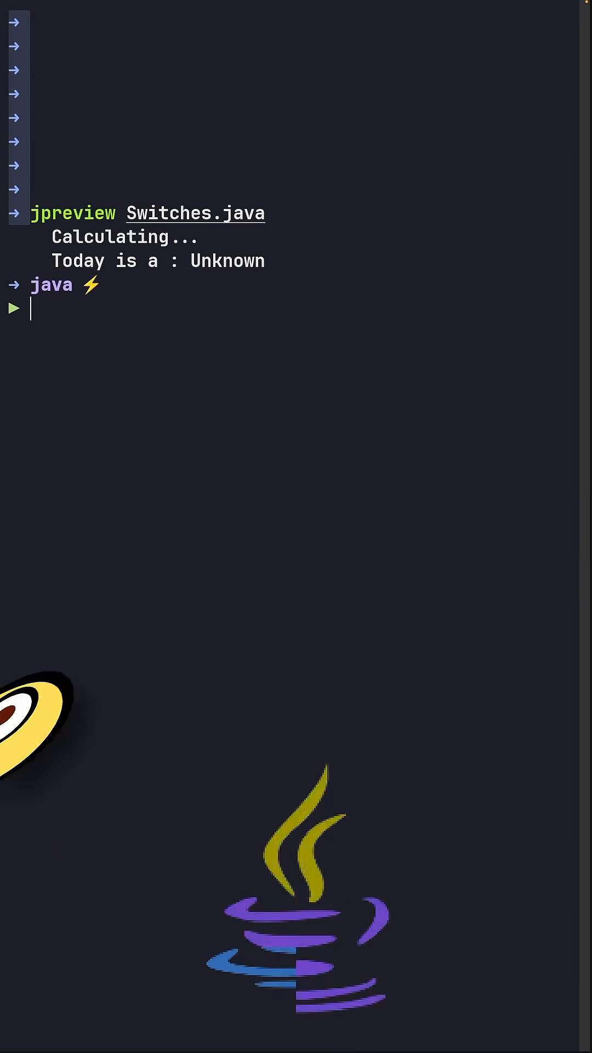